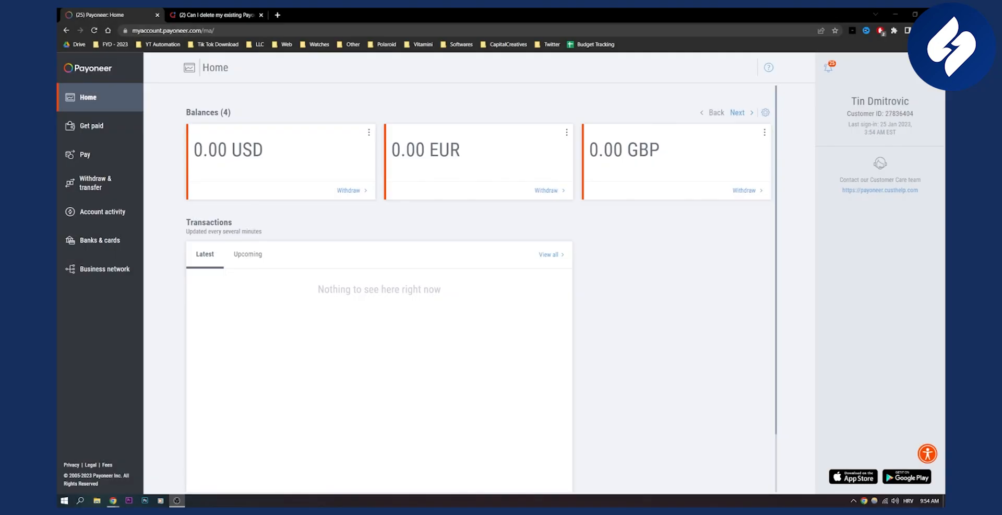
mouse_move(880, 190)
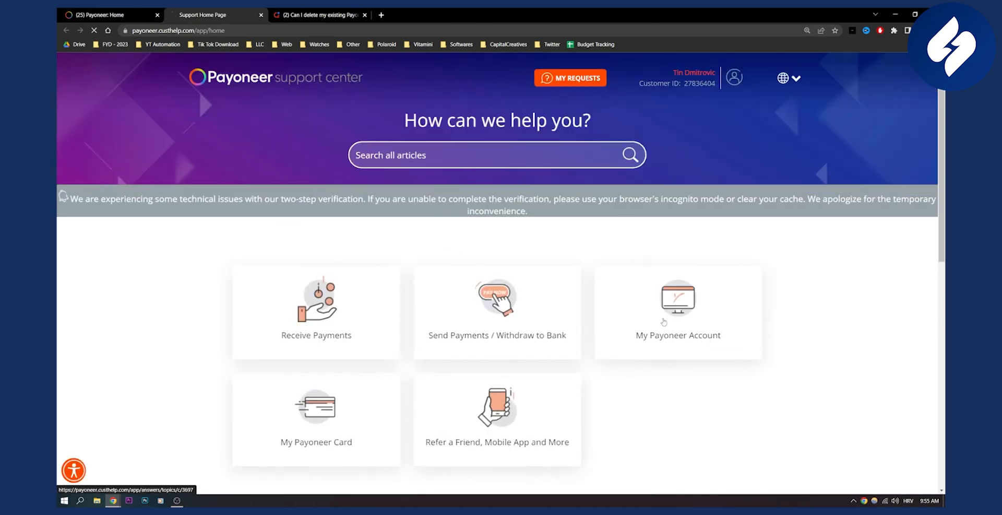
- Open the My Payoneer Account help topic, then its Close/Reopen Account article
click(677, 314)
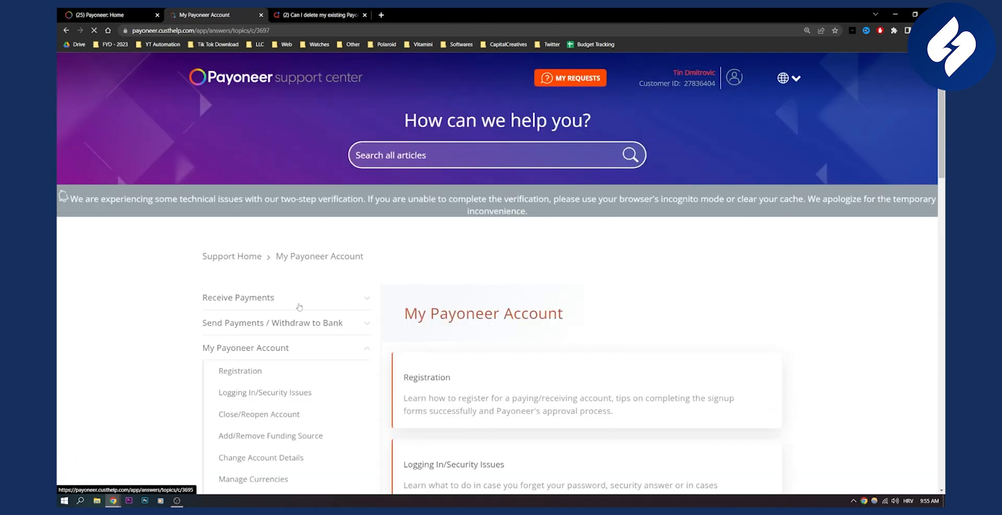
scroll(down, 3)
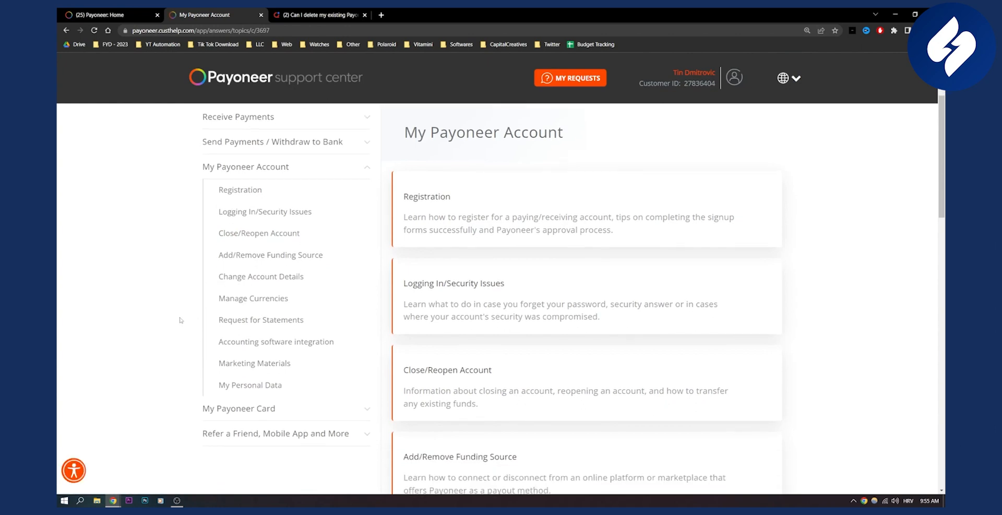
scroll(down, 3)
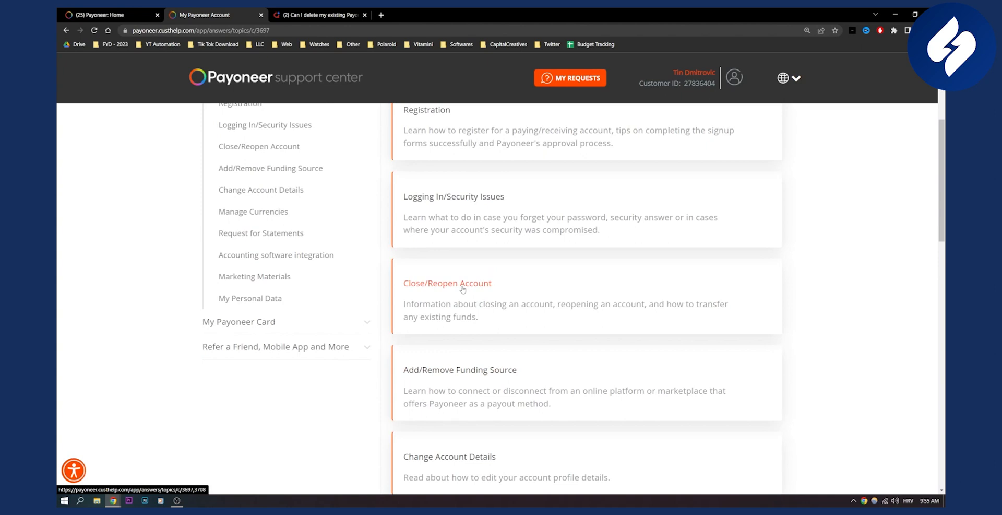
click(448, 283)
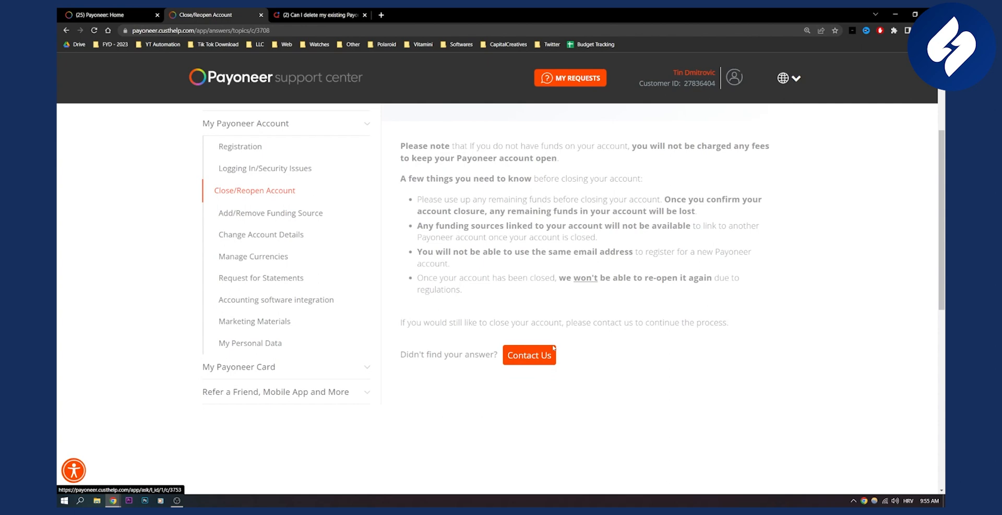
- Open the account-closure Contact Customer Care form, then return to the Payoneer: Home tab
click(529, 355)
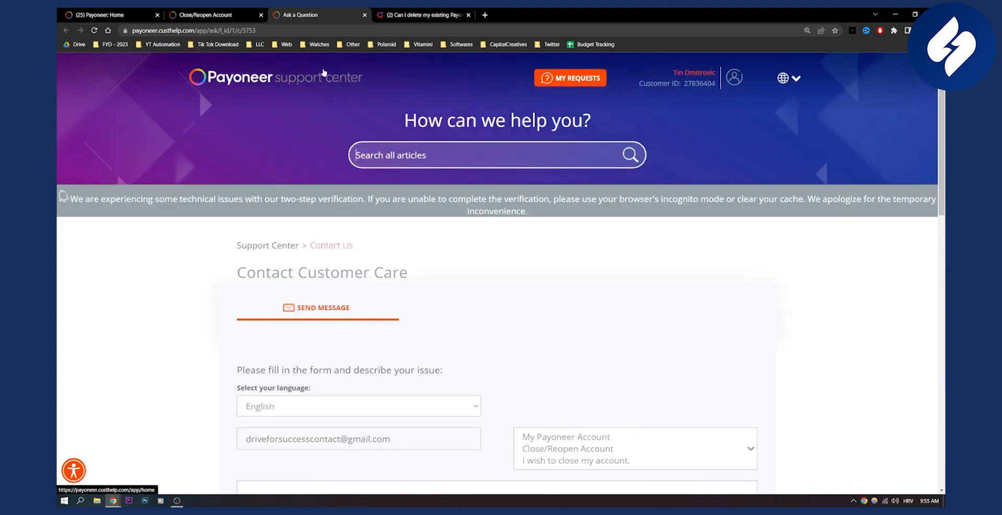
click(102, 14)
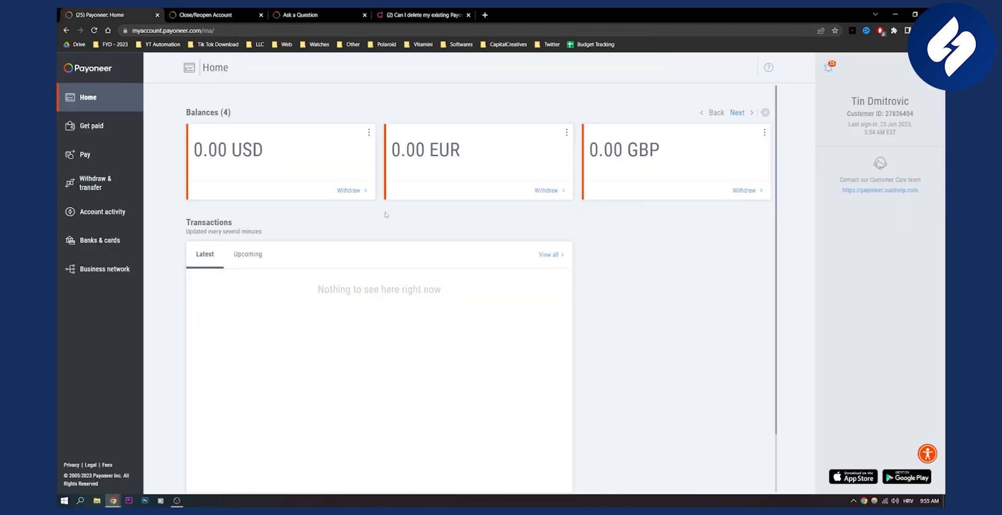
mouse_move(402, 190)
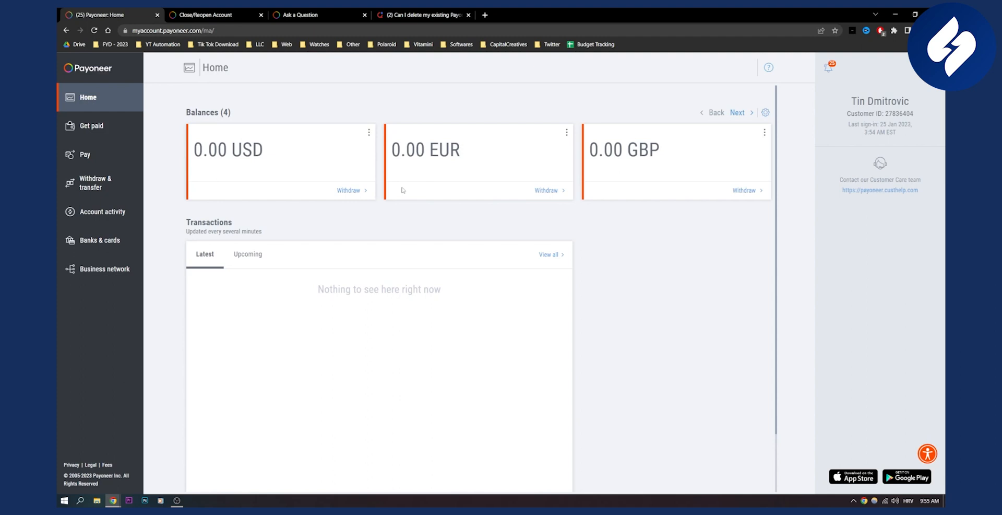
- Review the Quora answer on multiple Payoneer accounts, then return to the Payoneer dashboard
click(422, 15)
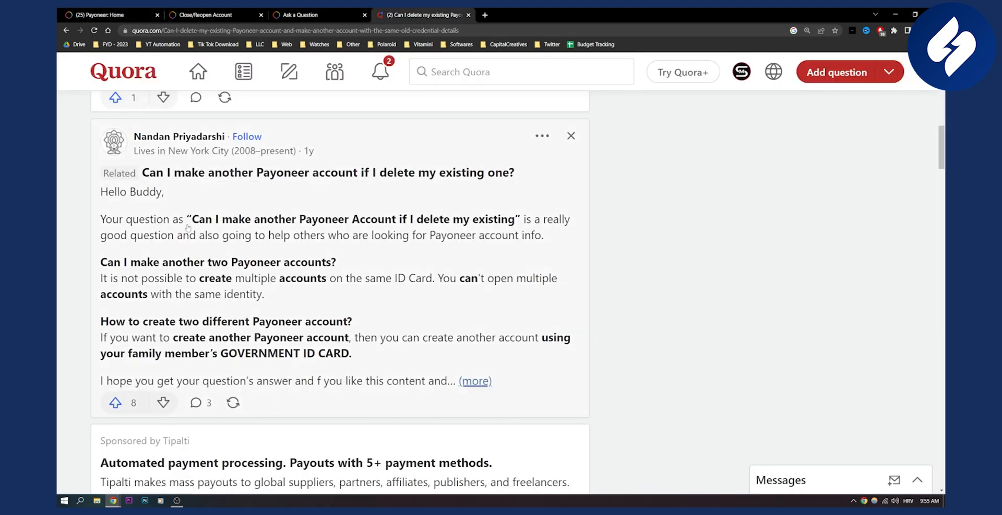
mouse_move(218, 262)
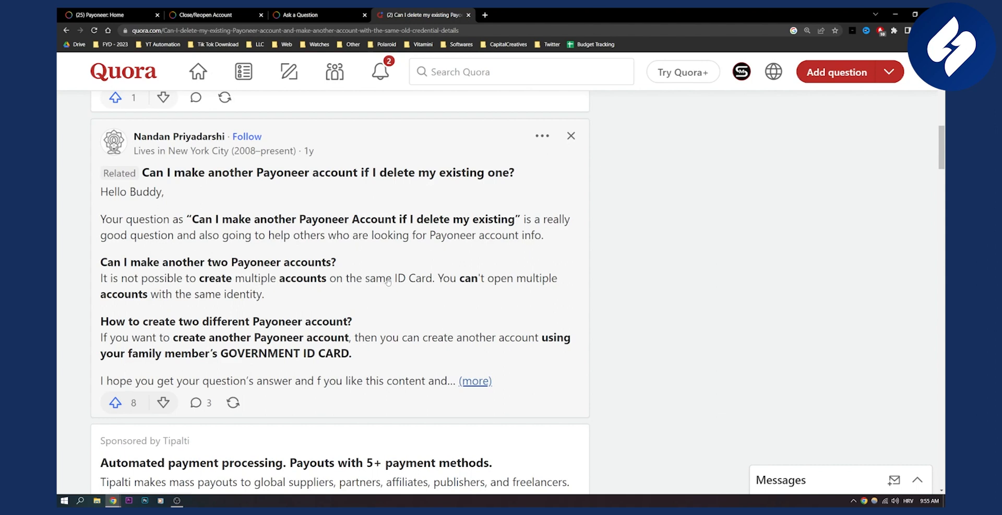
mouse_move(533, 282)
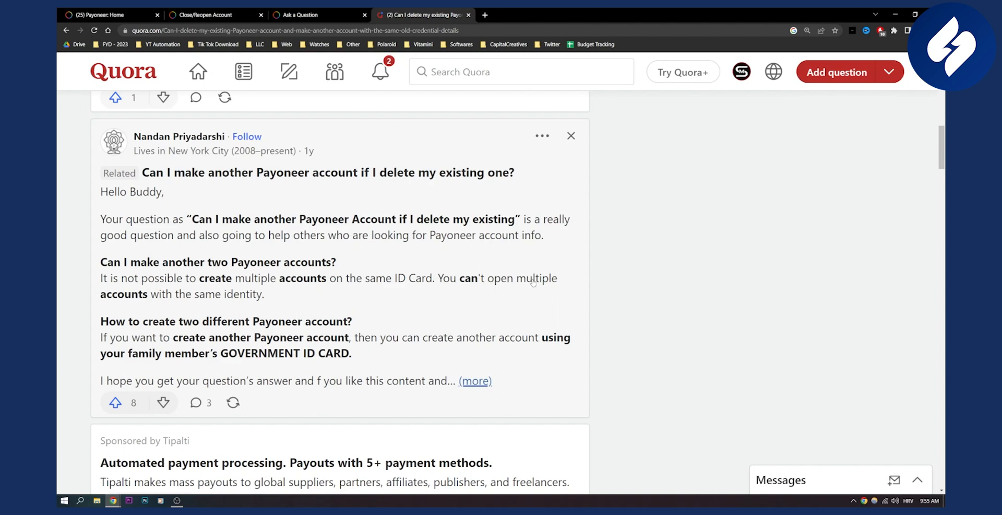
mouse_move(238, 304)
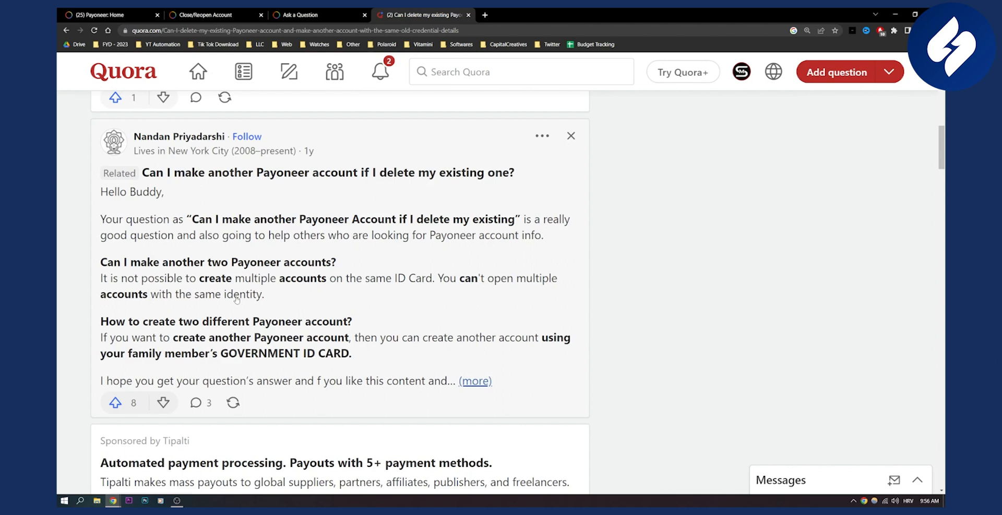
click(102, 15)
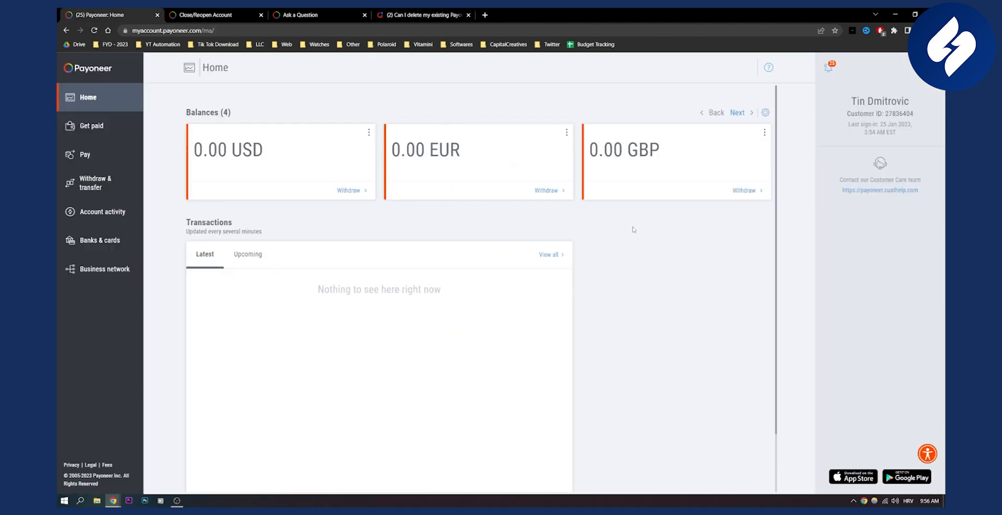
mouse_move(117, 77)
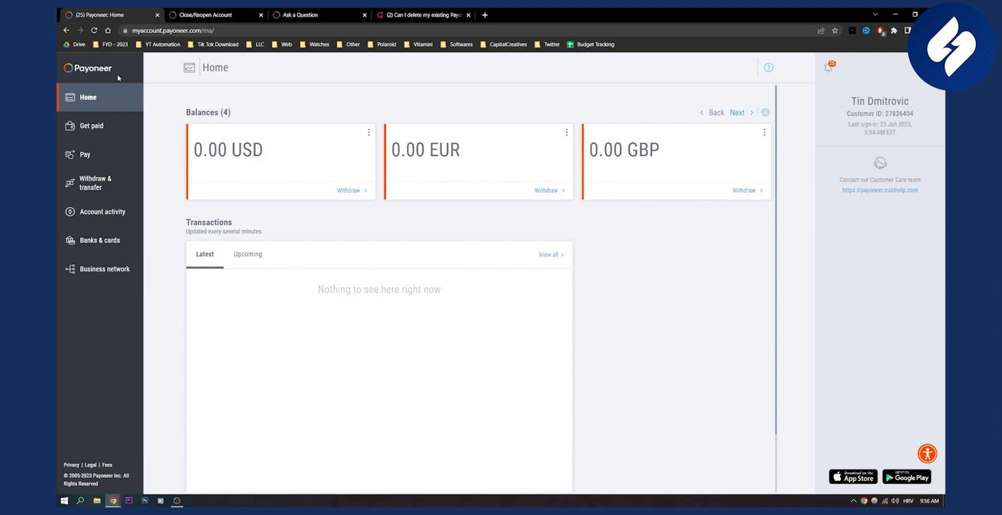
mouse_move(226, 137)
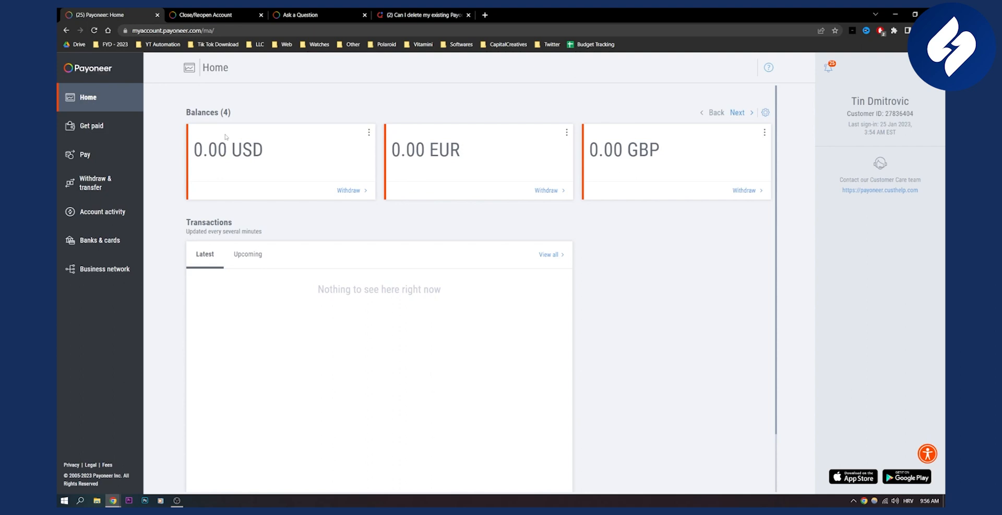
mouse_move(268, 117)
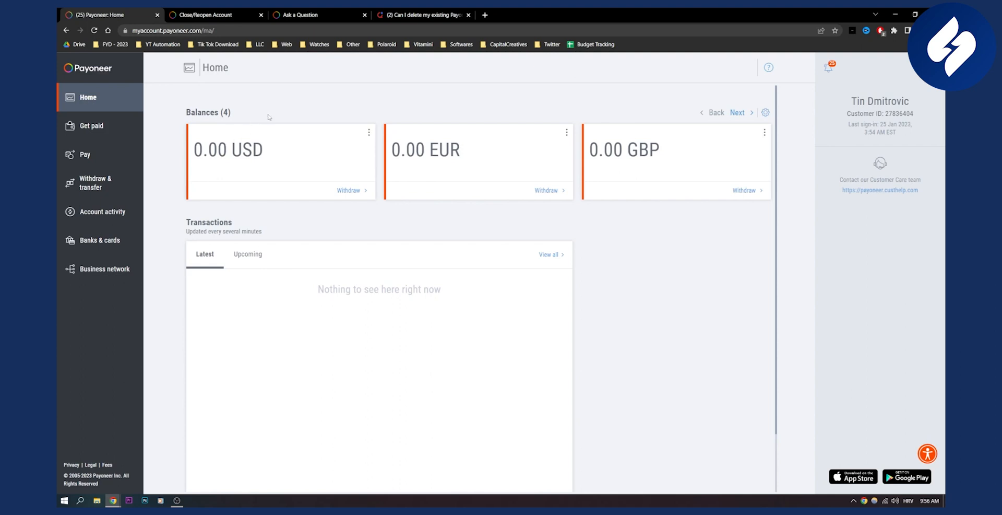
mouse_move(253, 122)
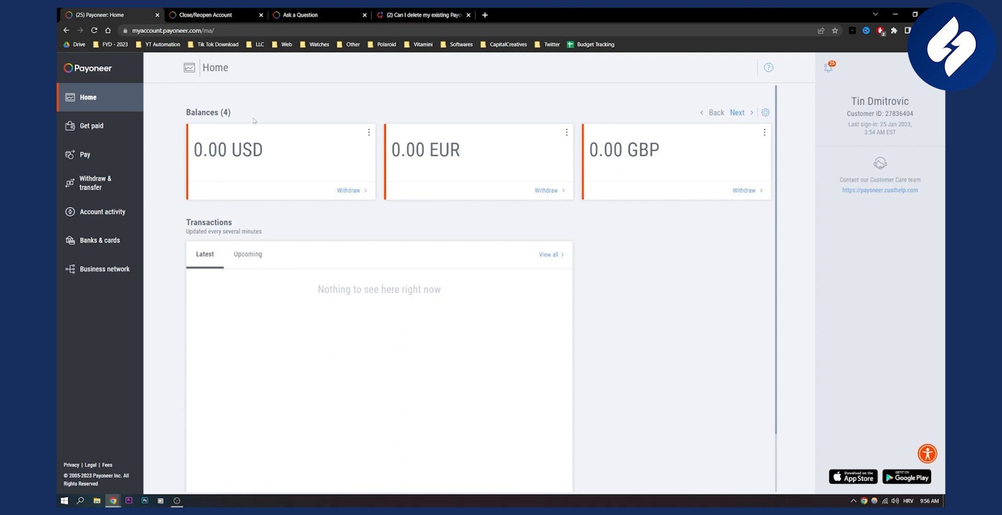
- Switch to the Ask a Question tab and scroll to the closure form fields
click(422, 15)
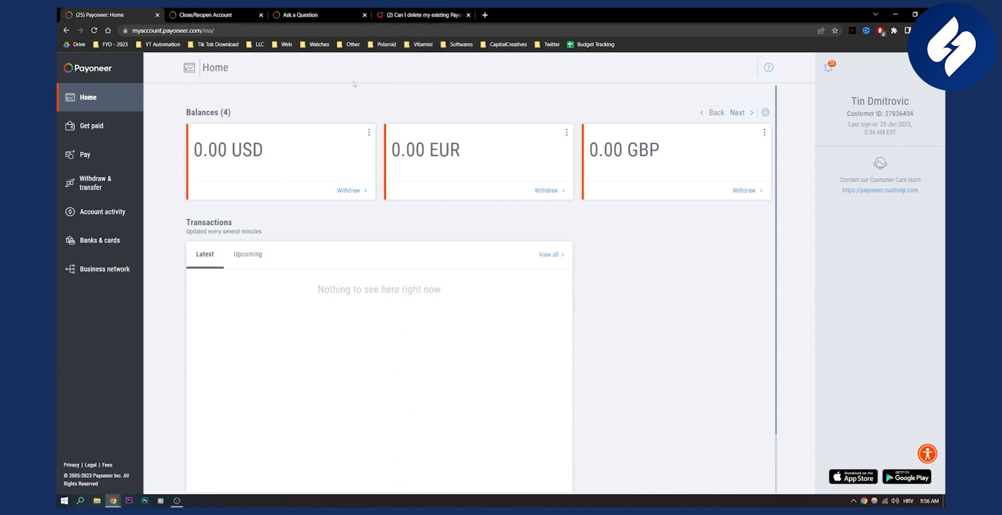
click(301, 14)
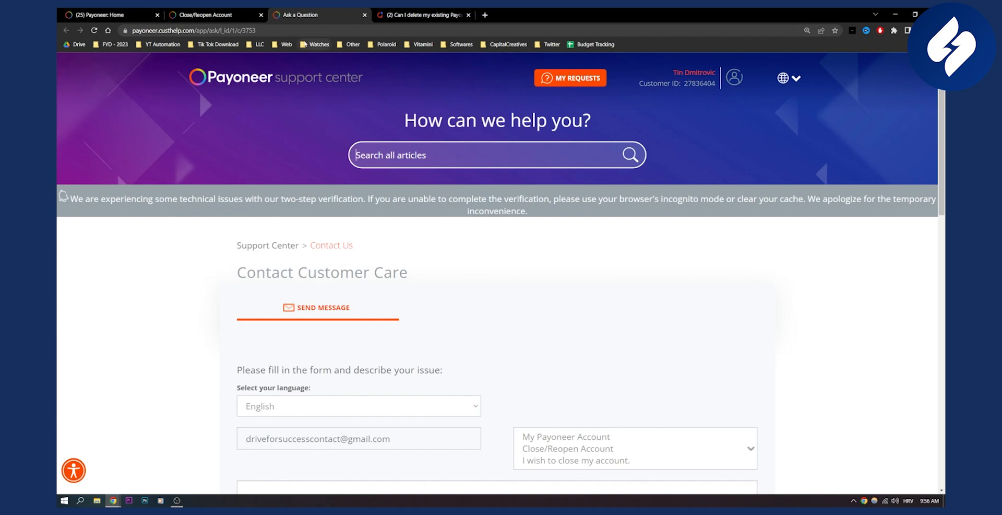
scroll(down, 3)
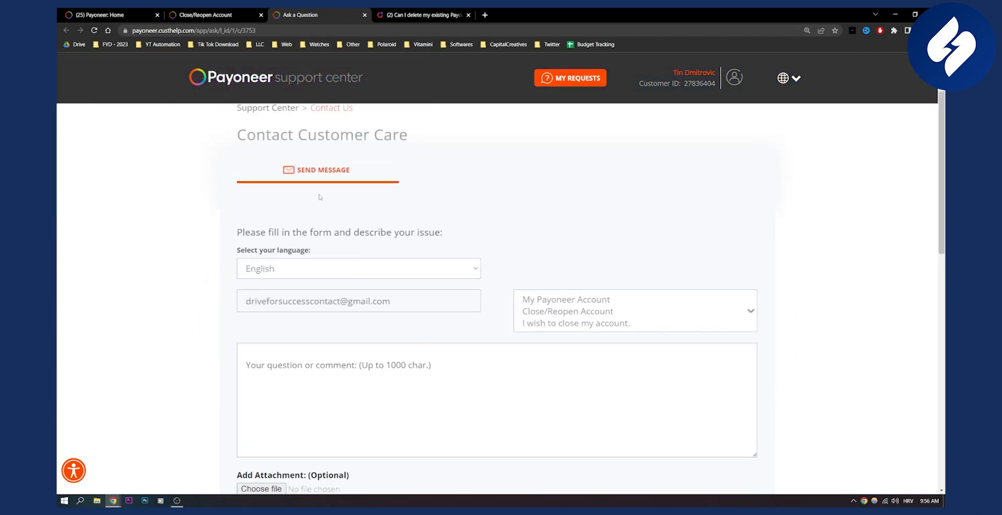